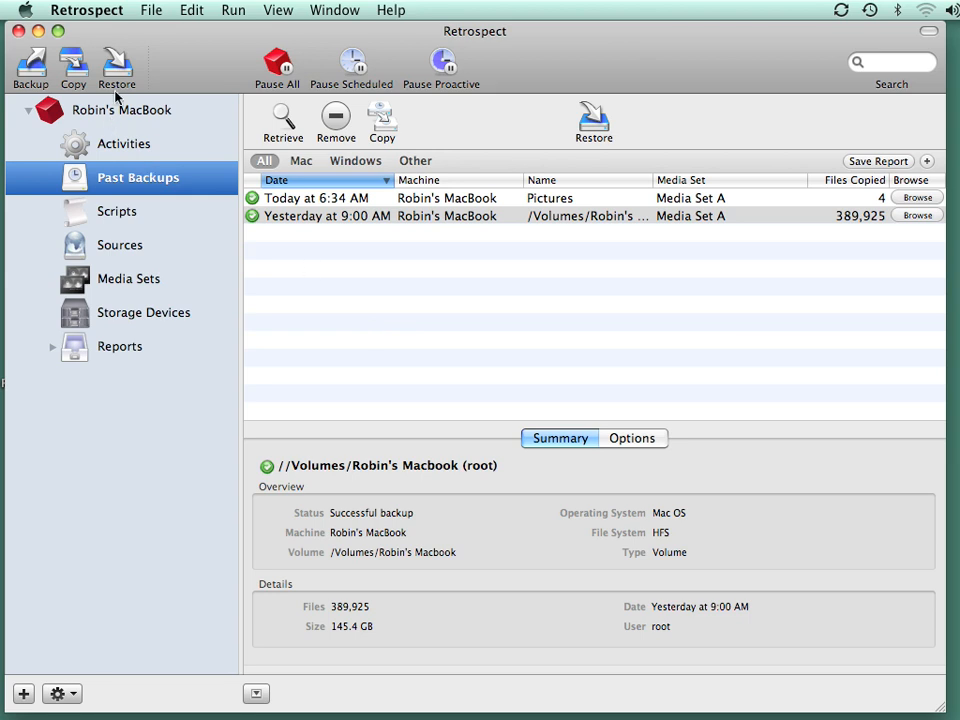
Start a restore from the Retrospect toolbar
click(116, 64)
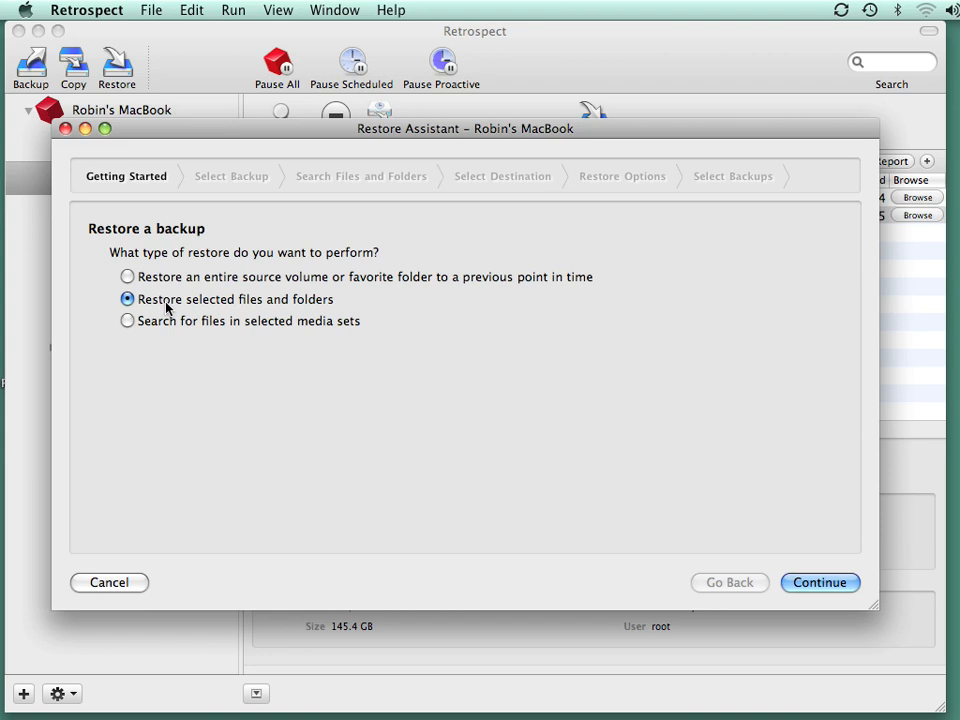
mouse_move(782, 552)
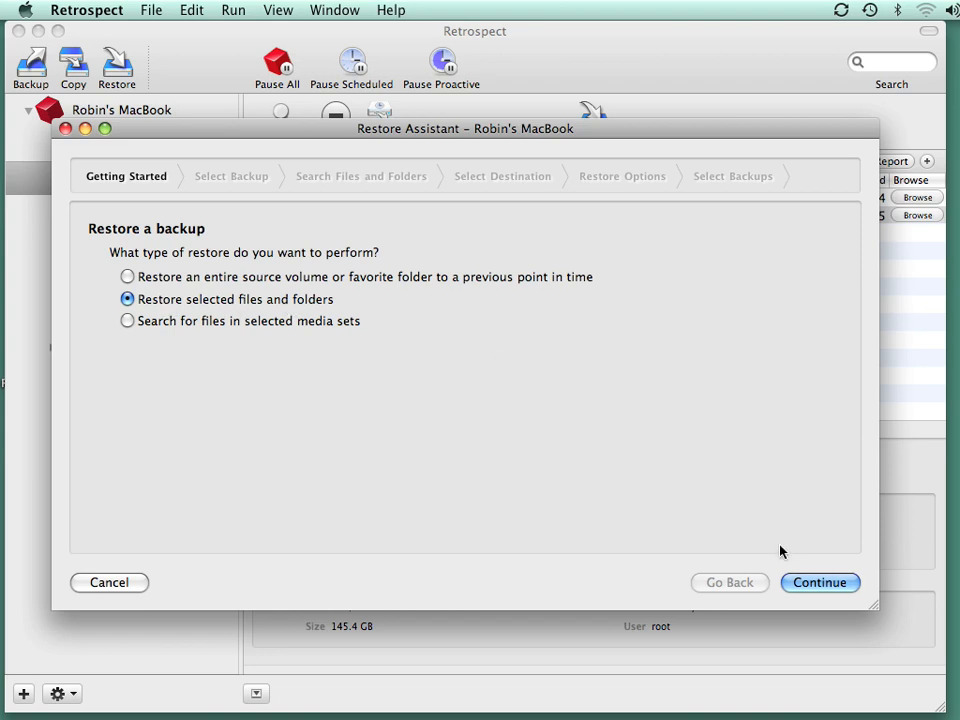
Choose the 'Today at 6:34 AM' Pictures backup from Media Set A as the source
click(820, 582)
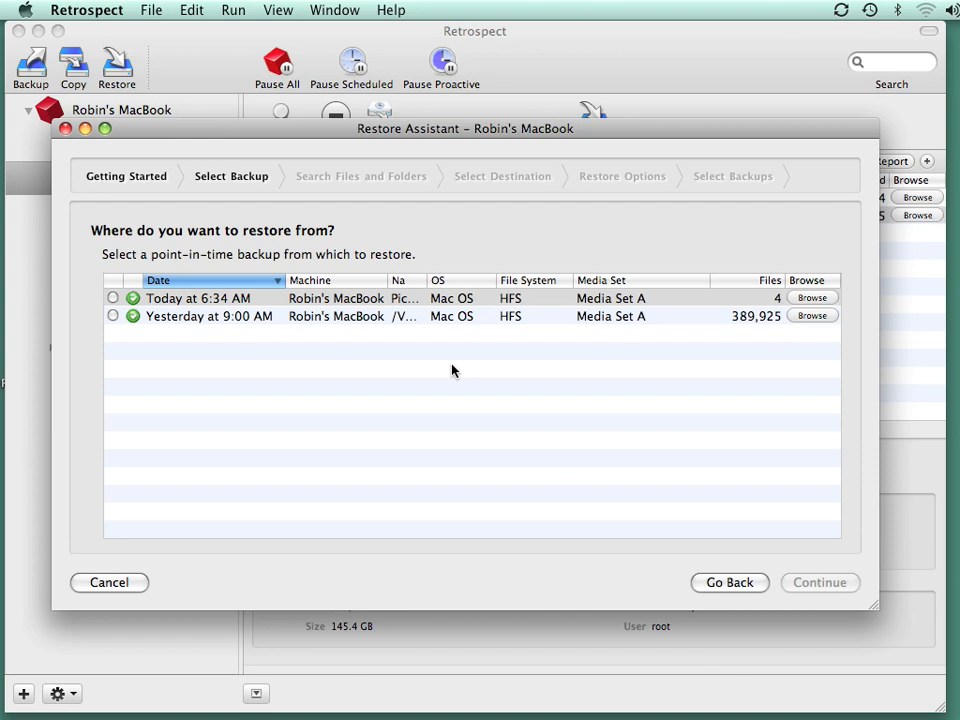
mouse_move(364, 340)
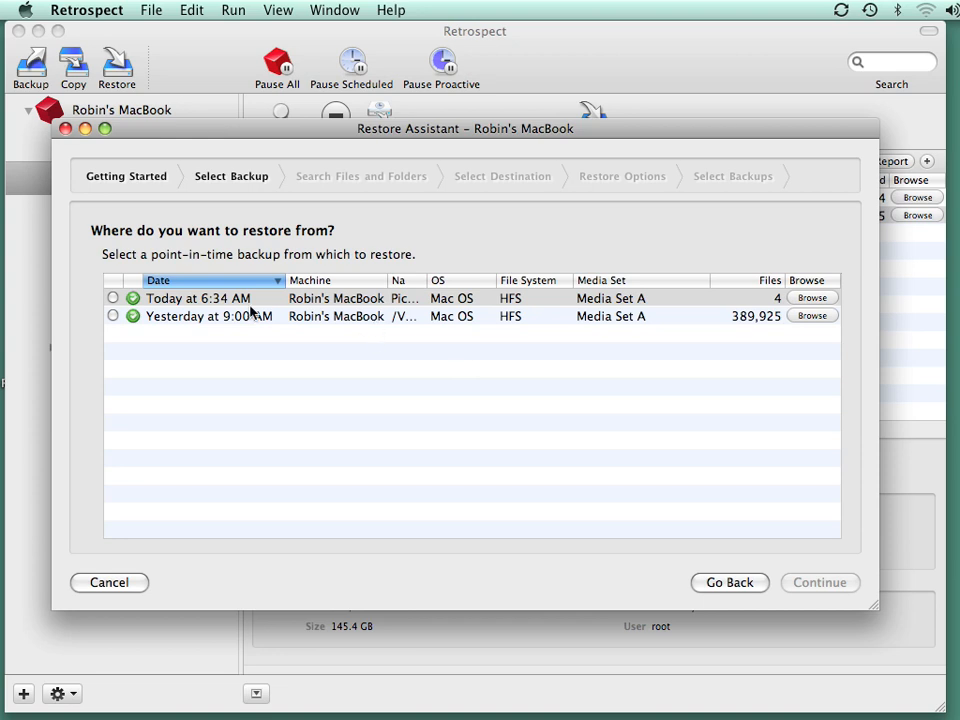
click(198, 298)
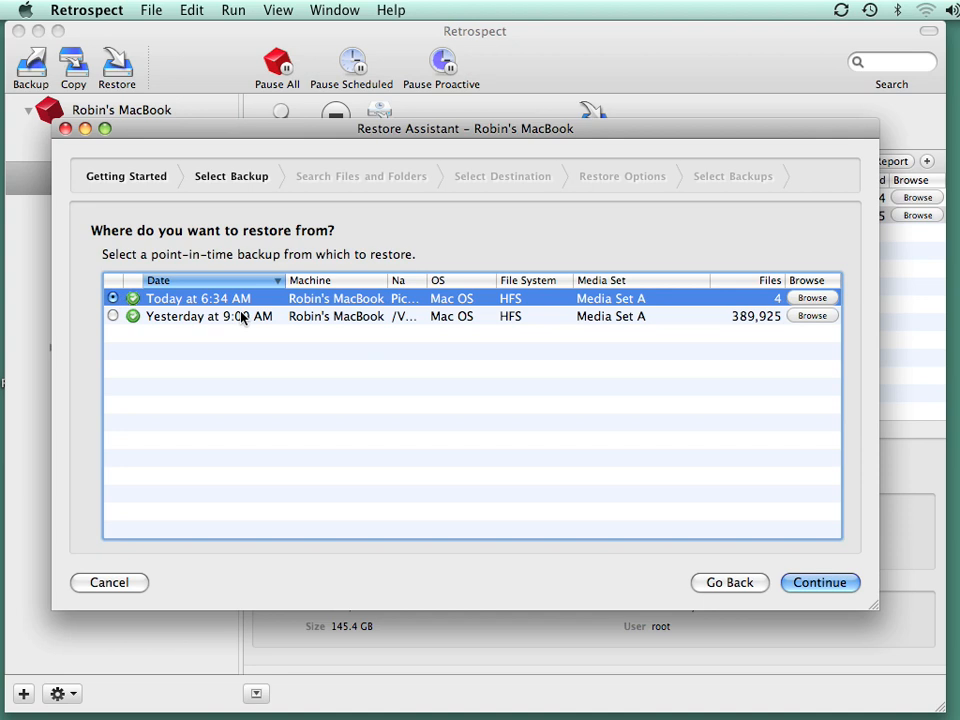
mouse_move(308, 292)
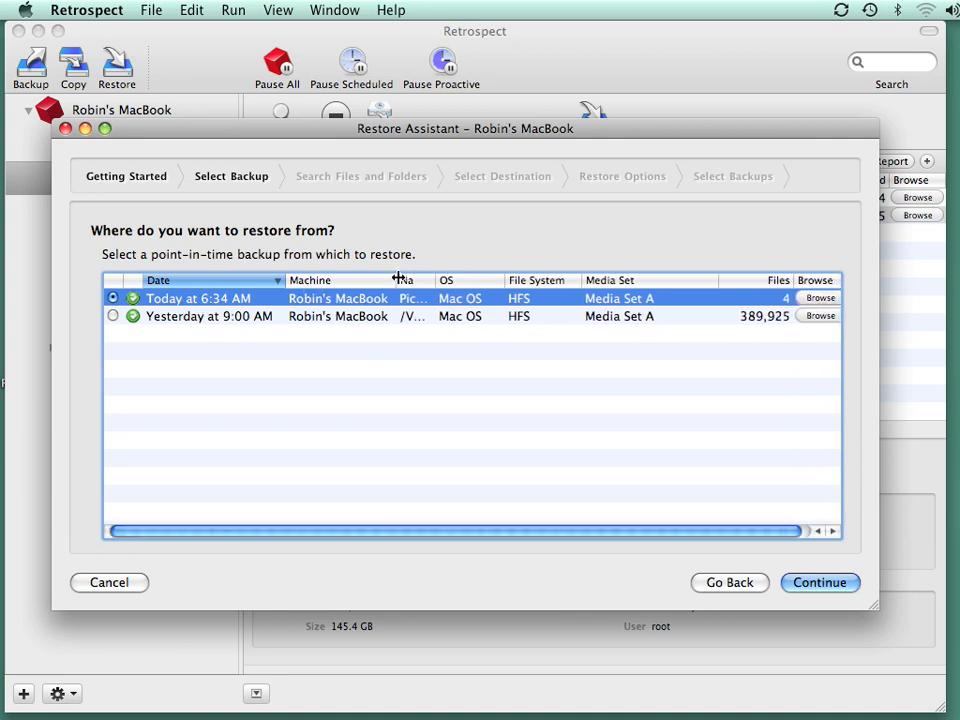
drag(398, 280, 556, 280)
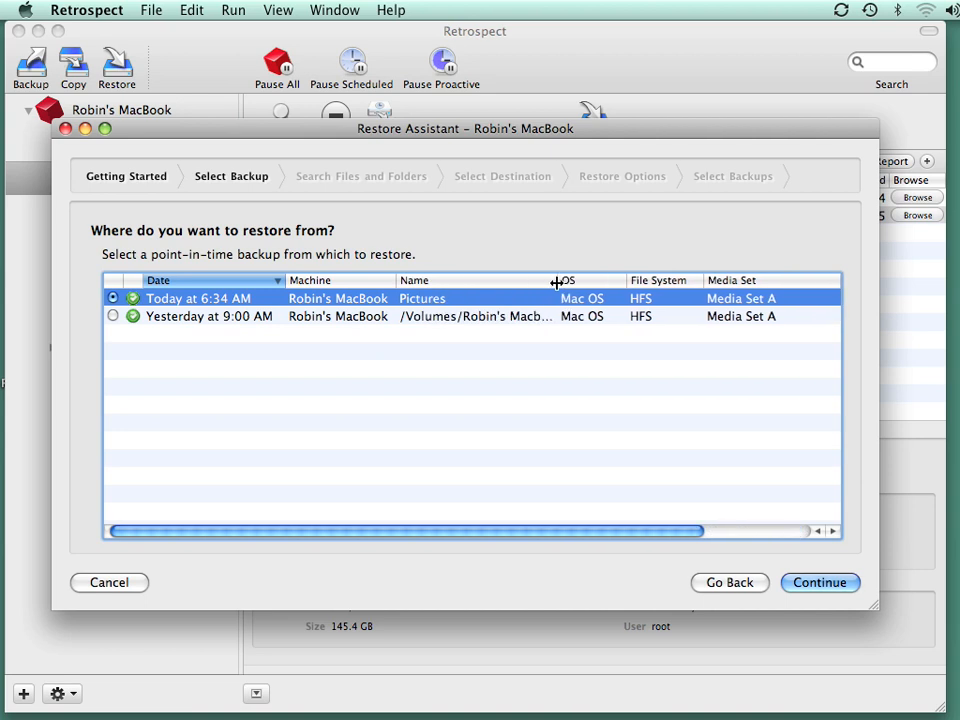
drag(560, 280, 600, 280)
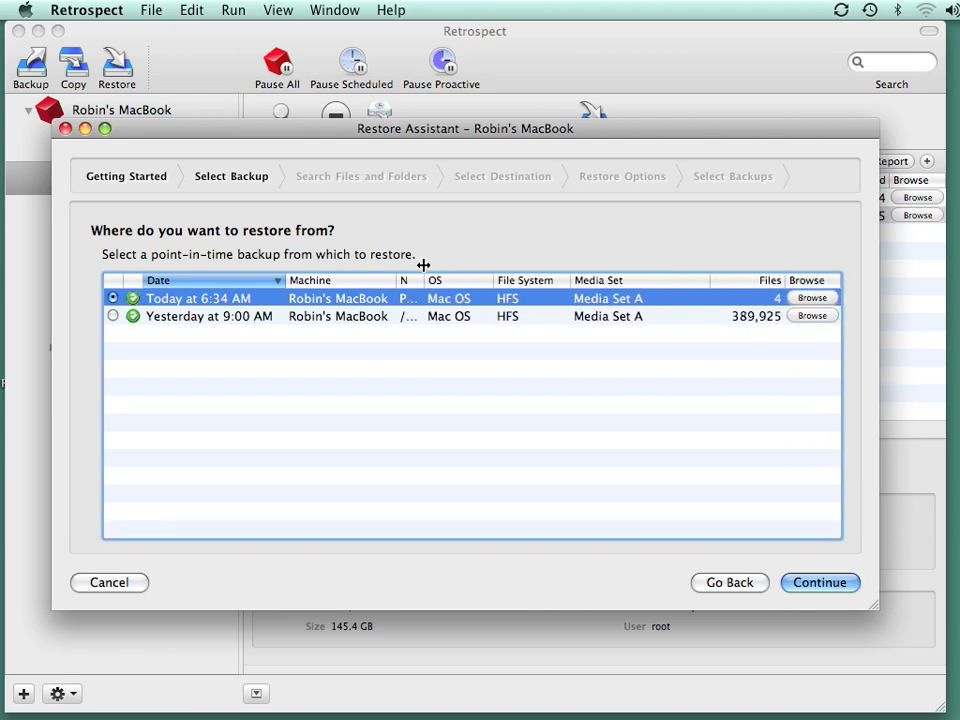
click(812, 296)
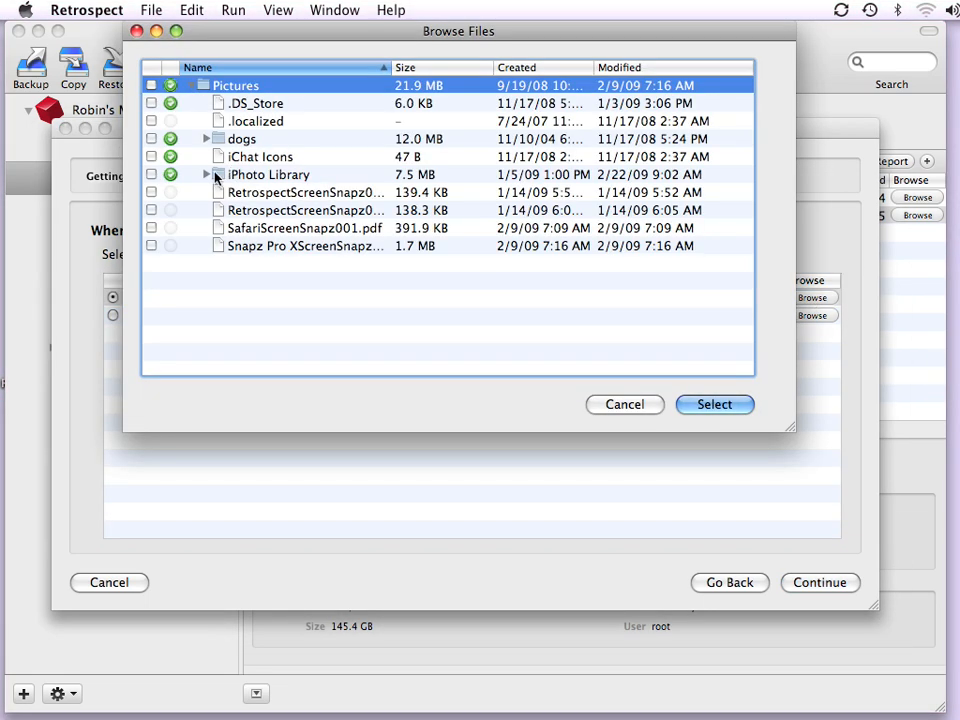
click(206, 140)
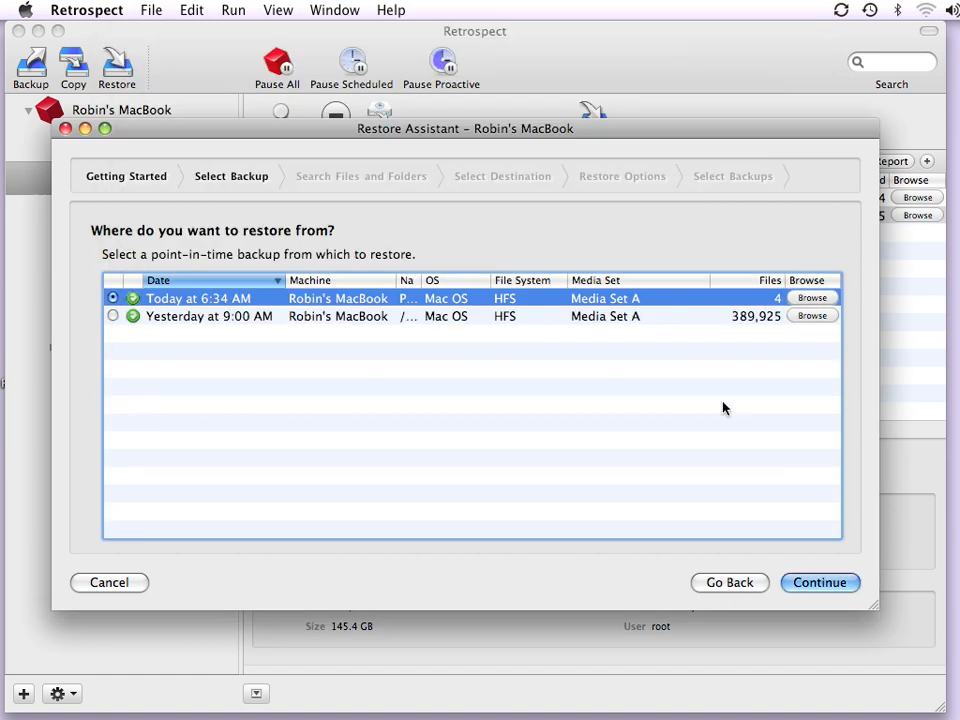
click(820, 582)
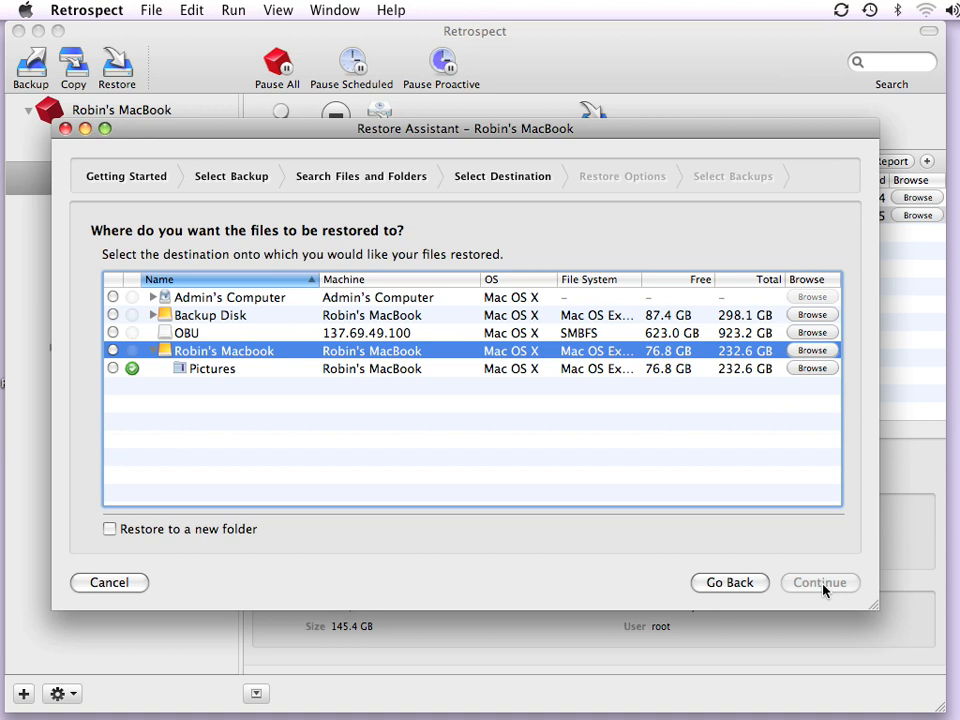
mouse_move(558, 472)
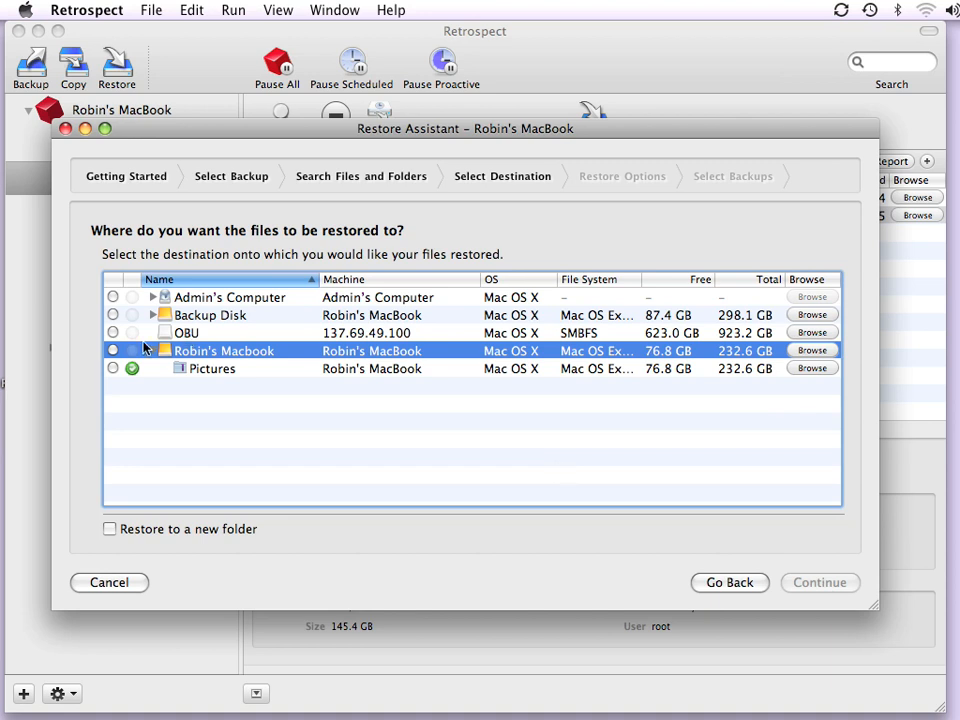
click(112, 350)
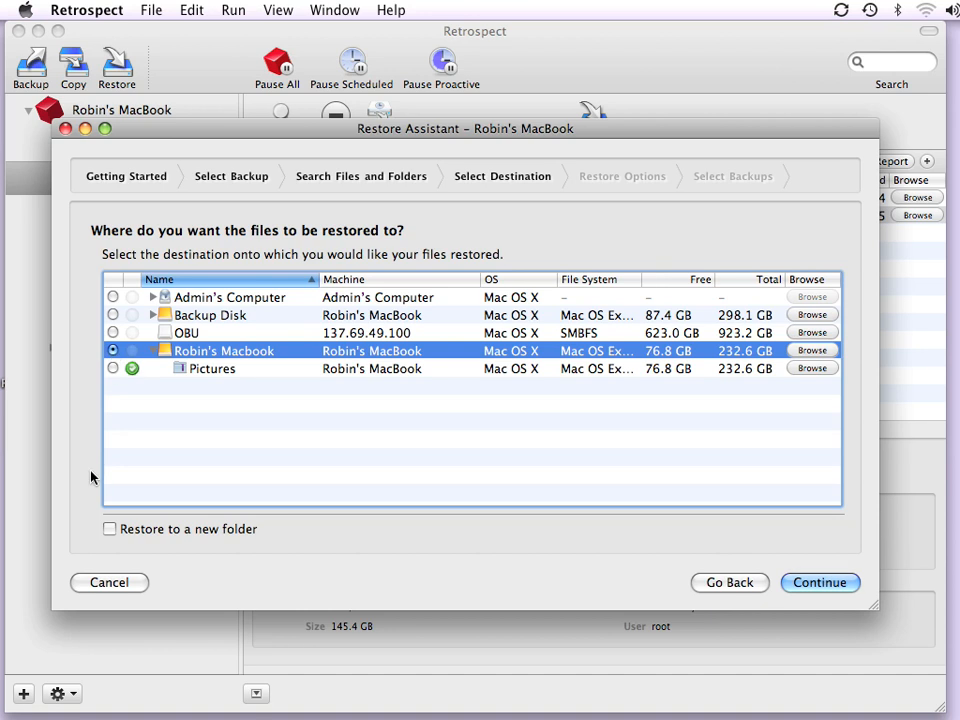
mouse_move(122, 520)
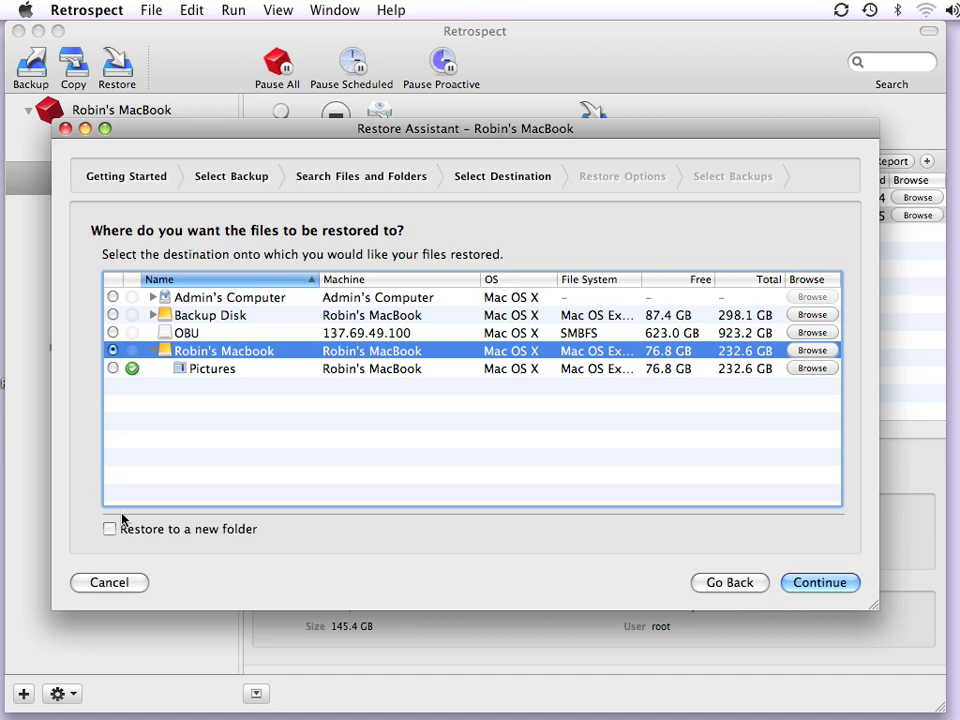
click(108, 528)
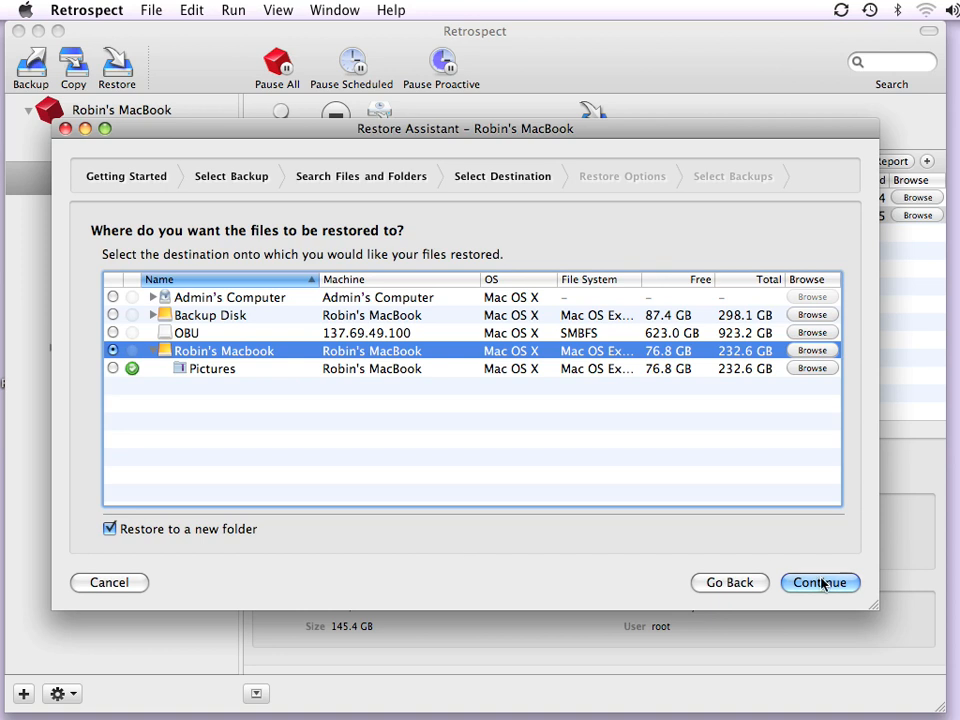
Advance to the Restore Summary page
click(820, 582)
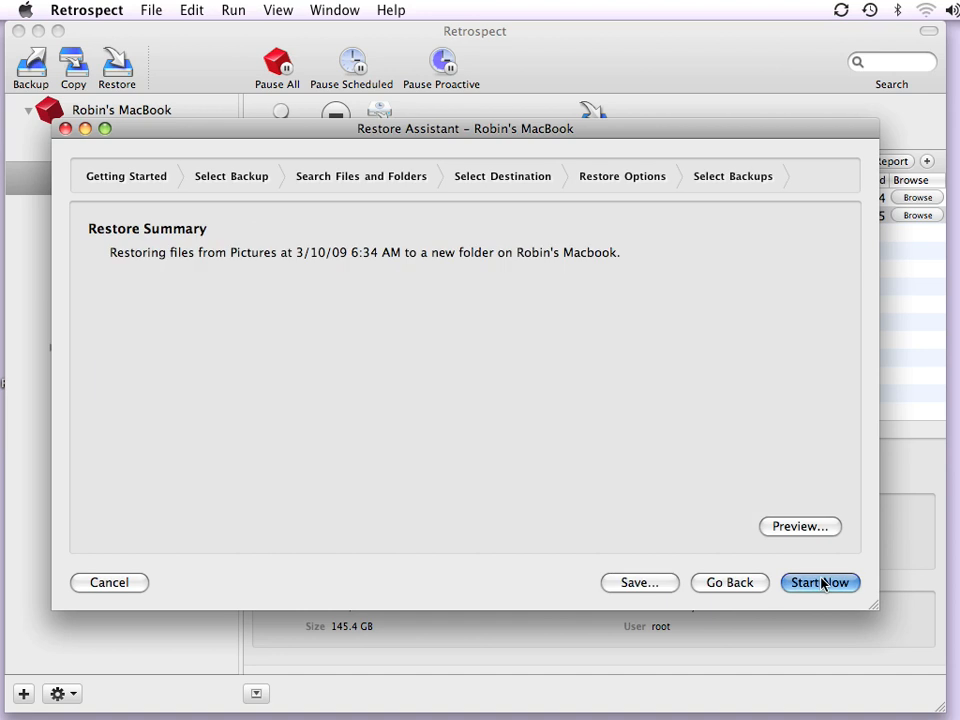
mouse_move(776, 580)
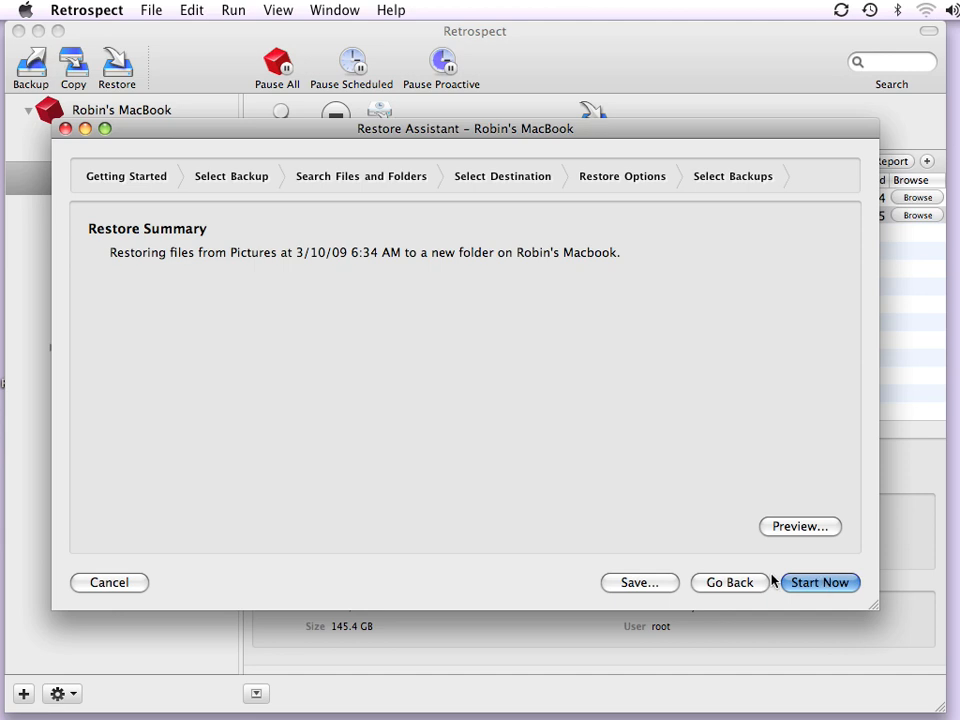